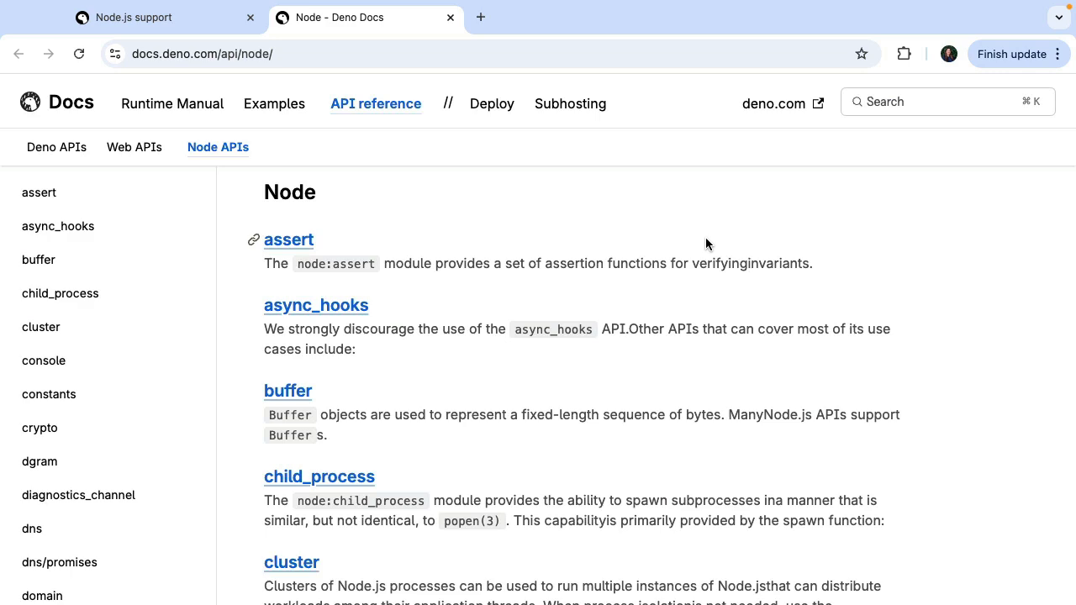
mouse_move(985, 278)
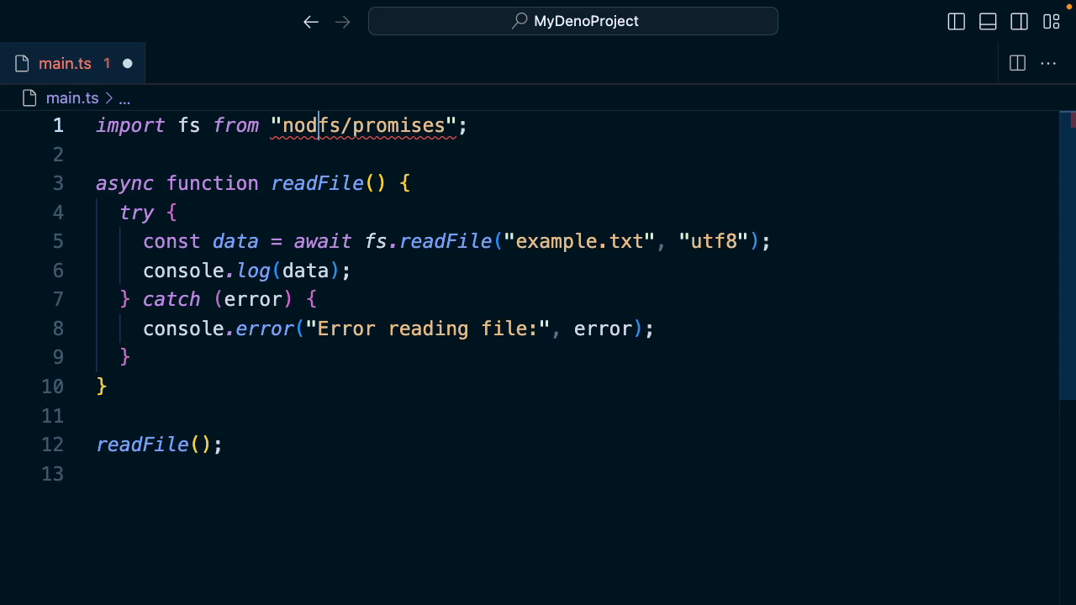
- Prefix the fs/promises import in main.ts with "node:"
type(":")
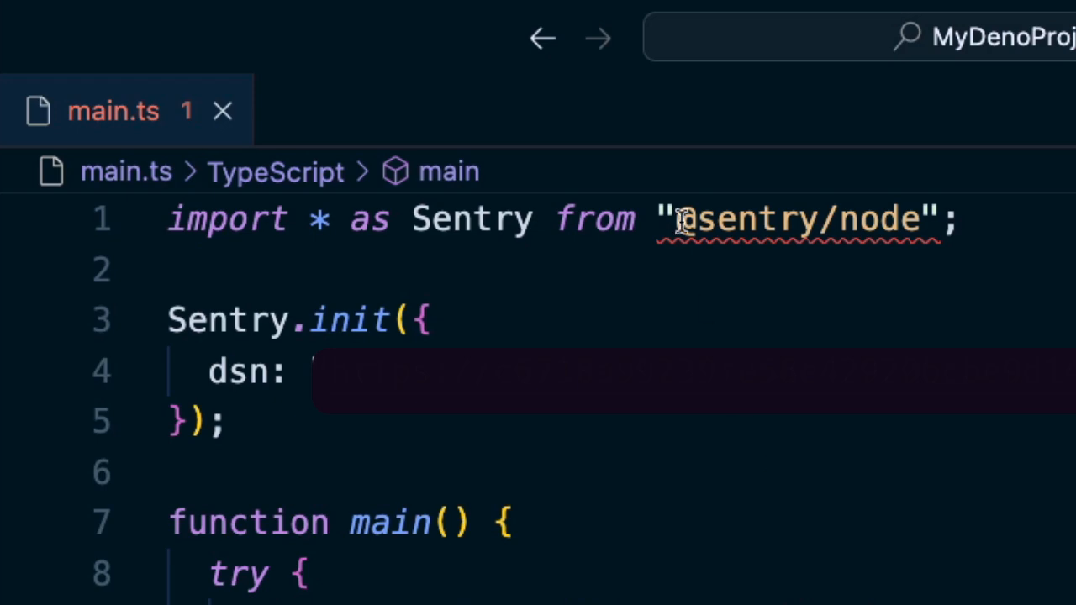
type("npm")
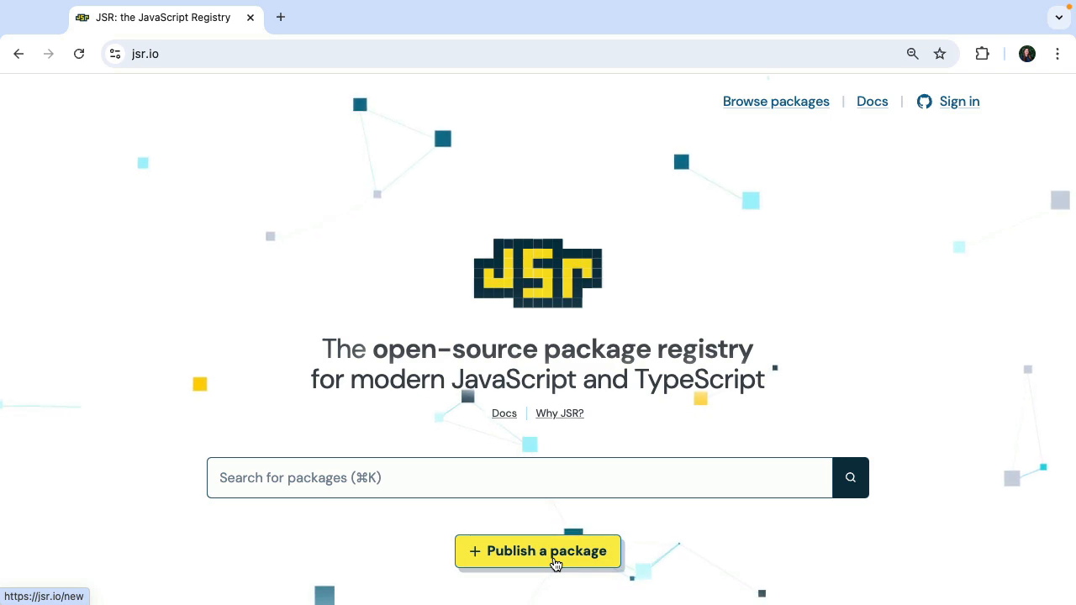
- Show the JSR sing package's Deno instructions and type the vite@latest command
left_click(538, 551)
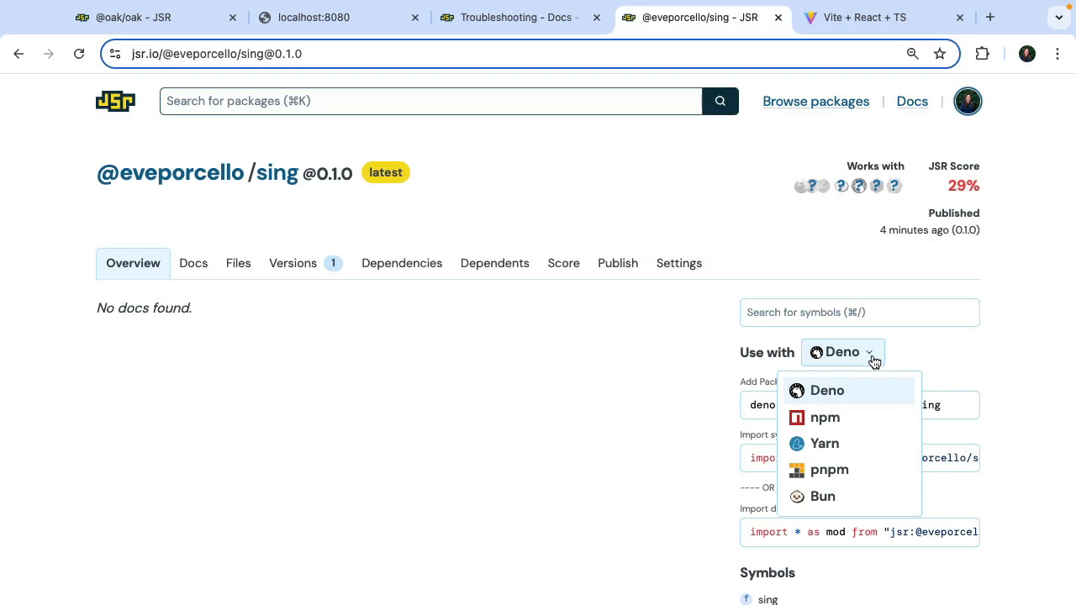
left_click(825, 417)
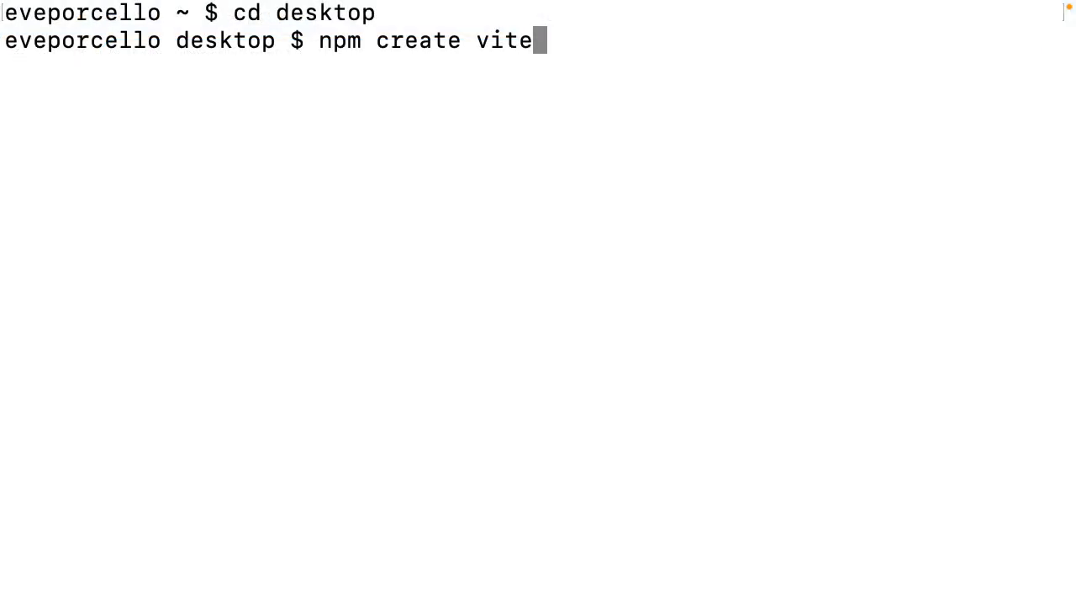
type("@latest")
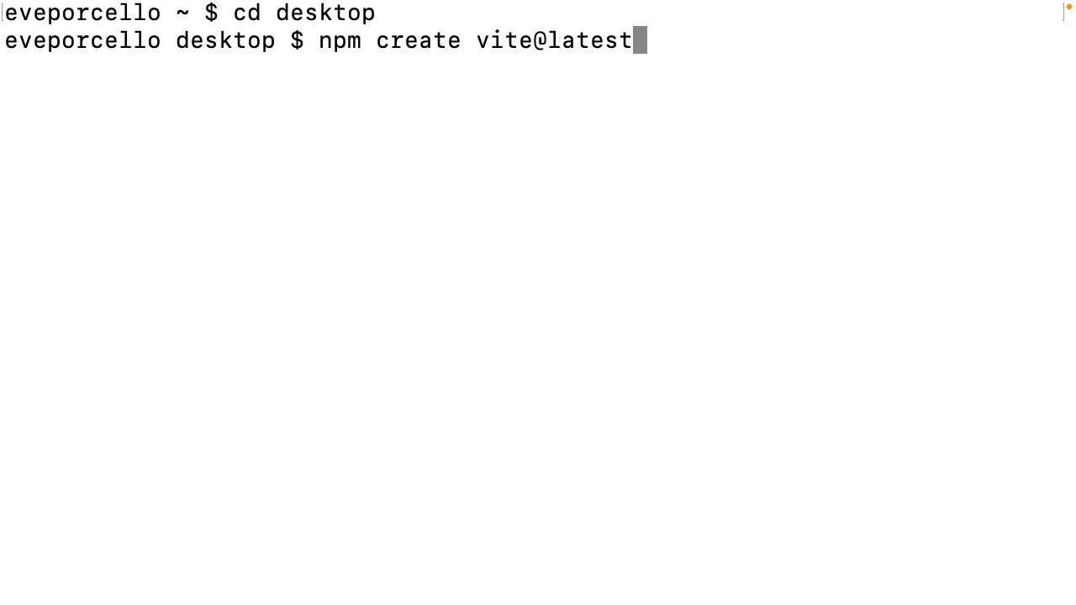
type("singing")
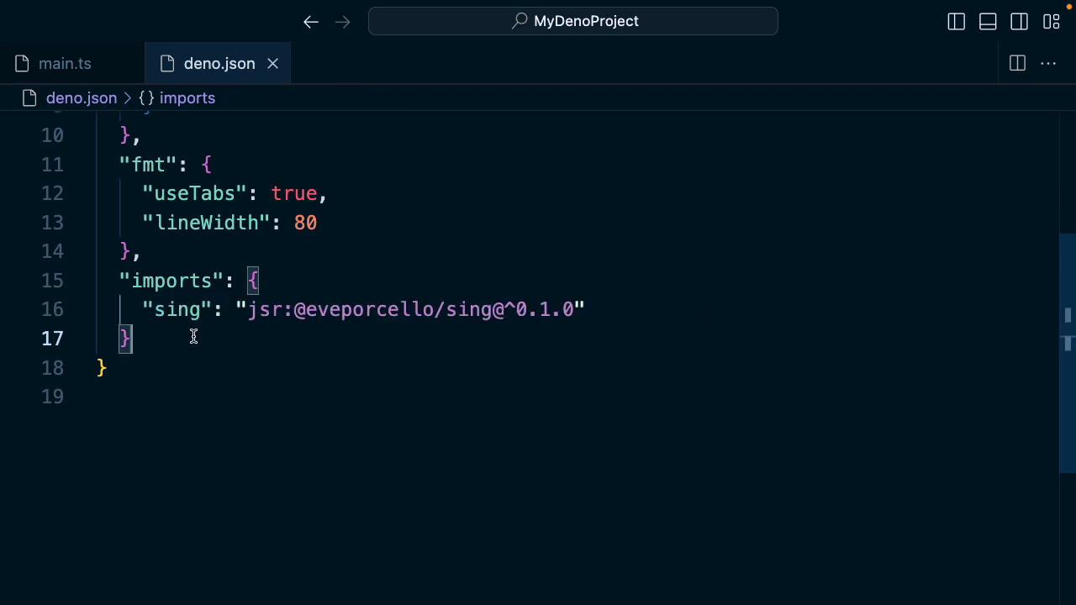
- Return to the main.ts tab after mapping sing to jsr sing@^0.1.0 in deno.json
left_click(61, 63)
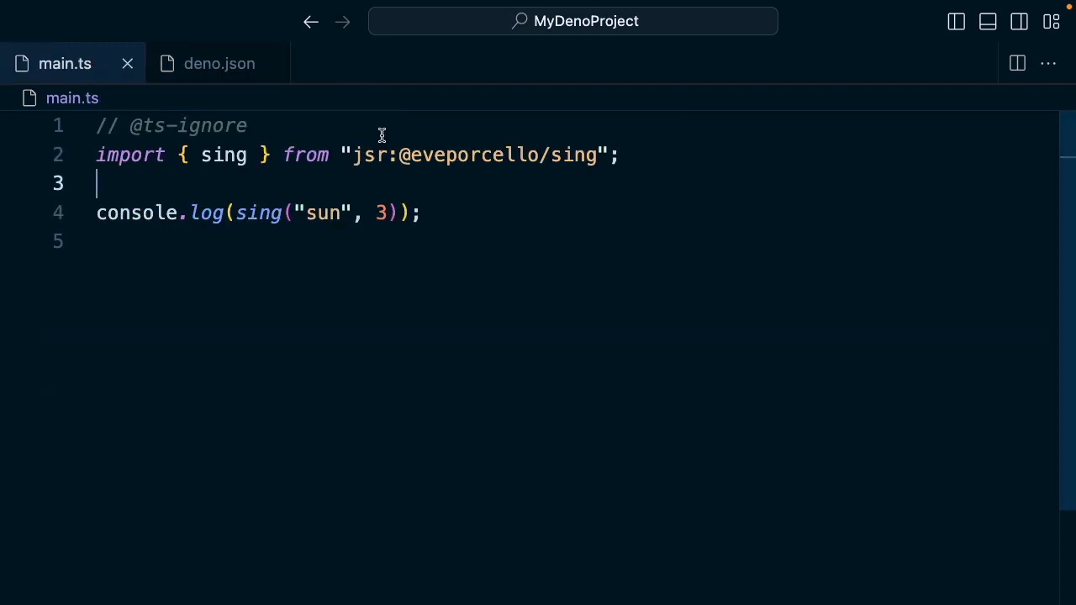